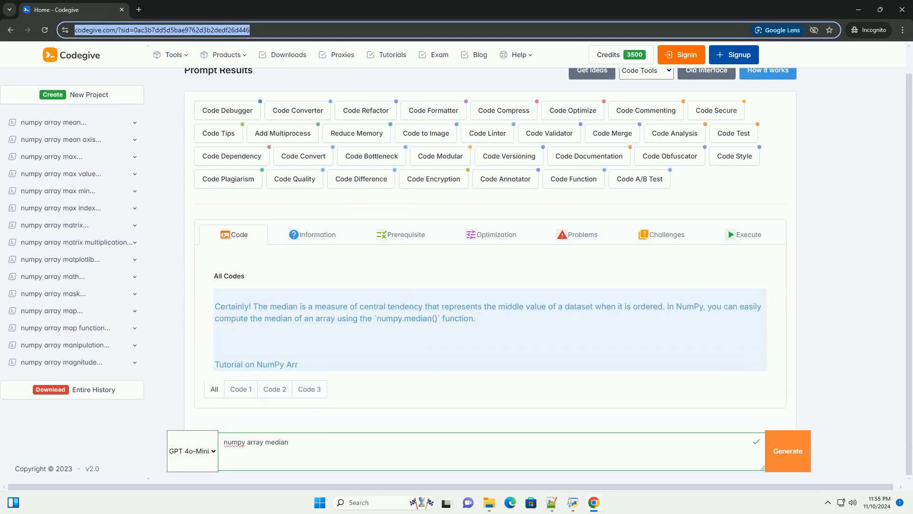
{"action": "scroll", "scroll_direction": "down", "scroll_amount": 3}
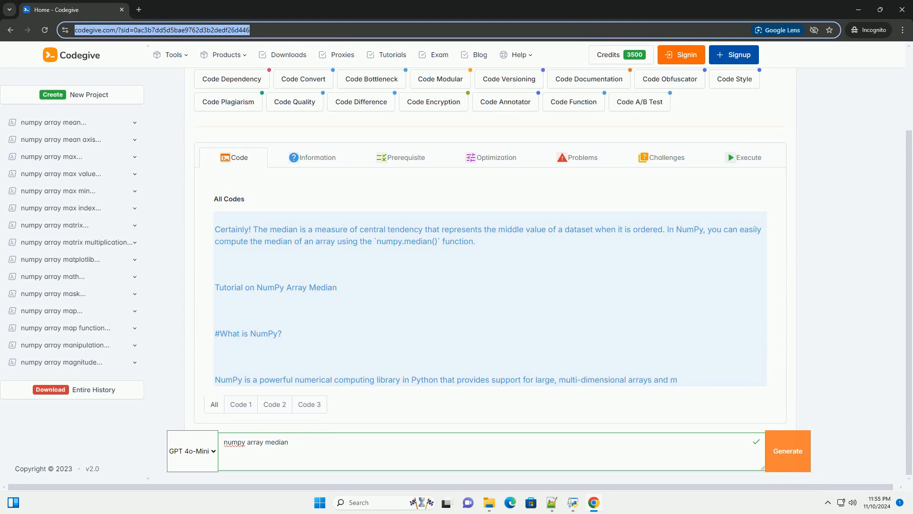
{"action": "scroll", "scroll_direction": "down", "scroll_amount": 3}
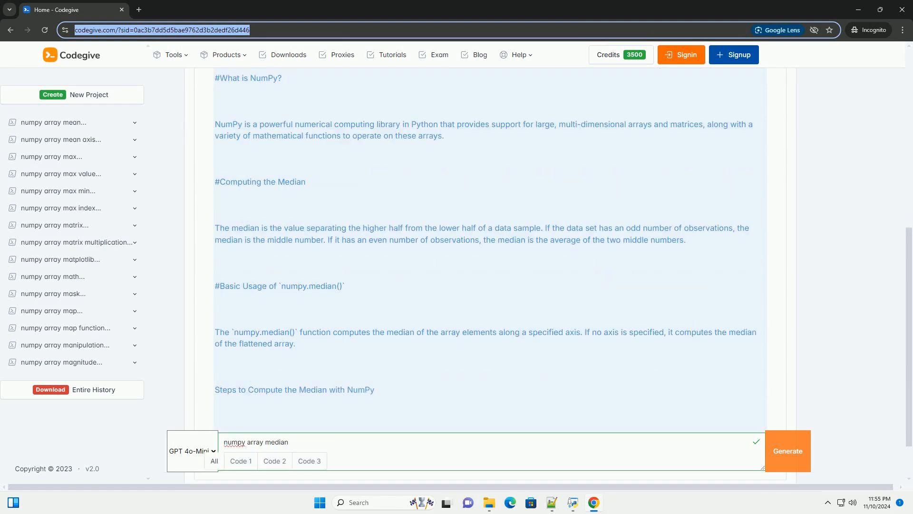
{"action": "scroll", "scroll_direction": "down", "scroll_amount": 3}
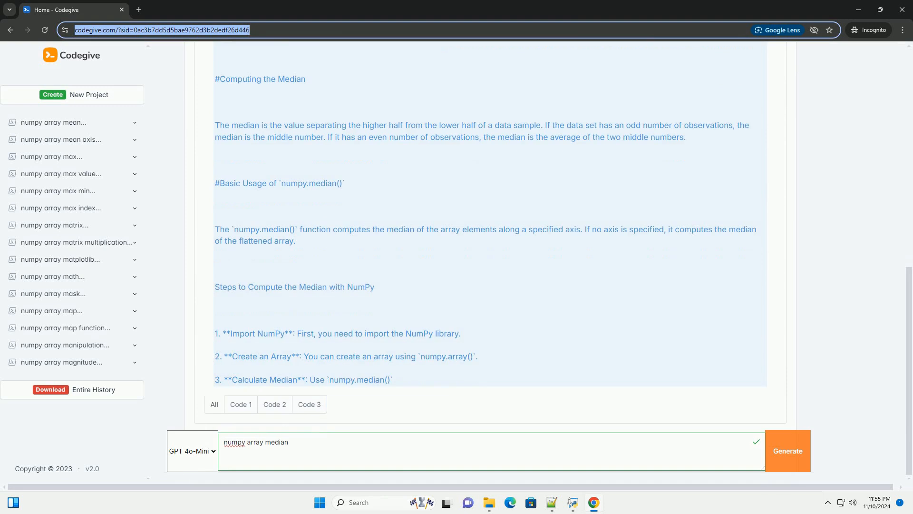
{"action": "scroll", "scroll_direction": "down", "scroll_amount": 3}
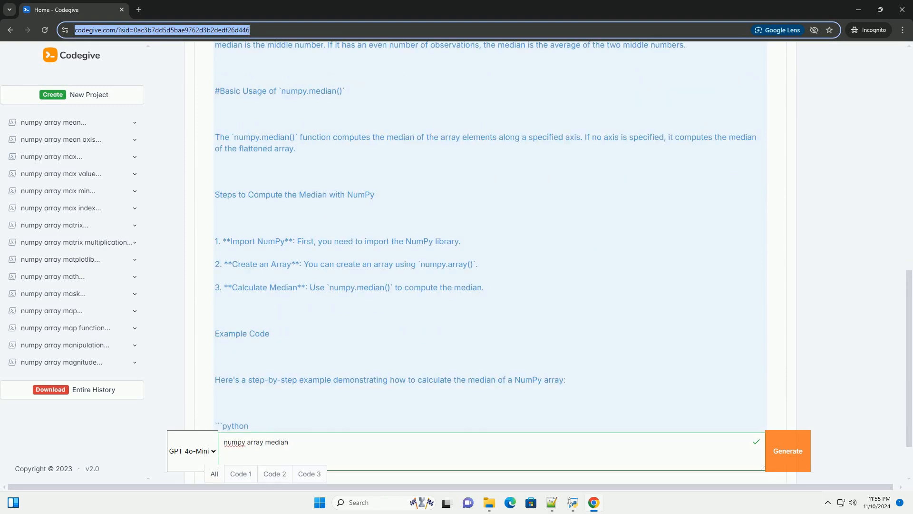
{"action": "scroll", "scroll_direction": "down", "scroll_amount": 3}
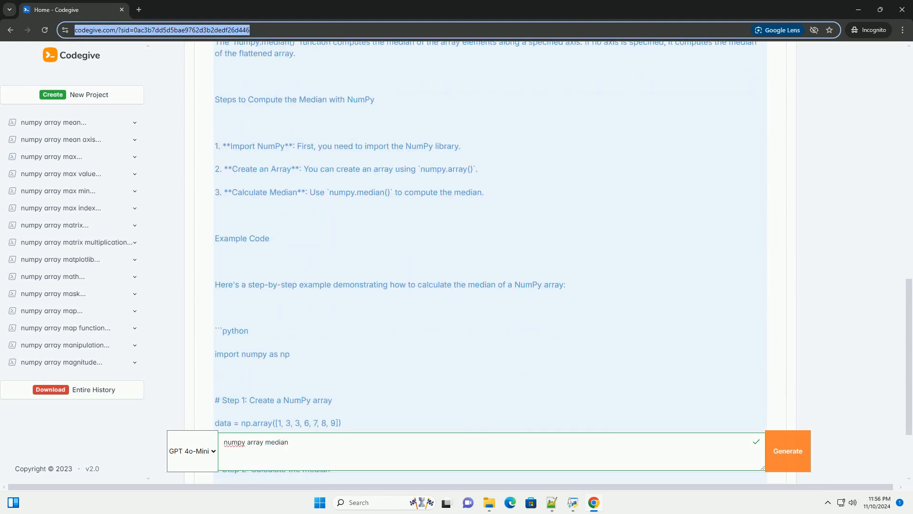
{"action": "scroll", "scroll_direction": "down", "scroll_amount": 3}
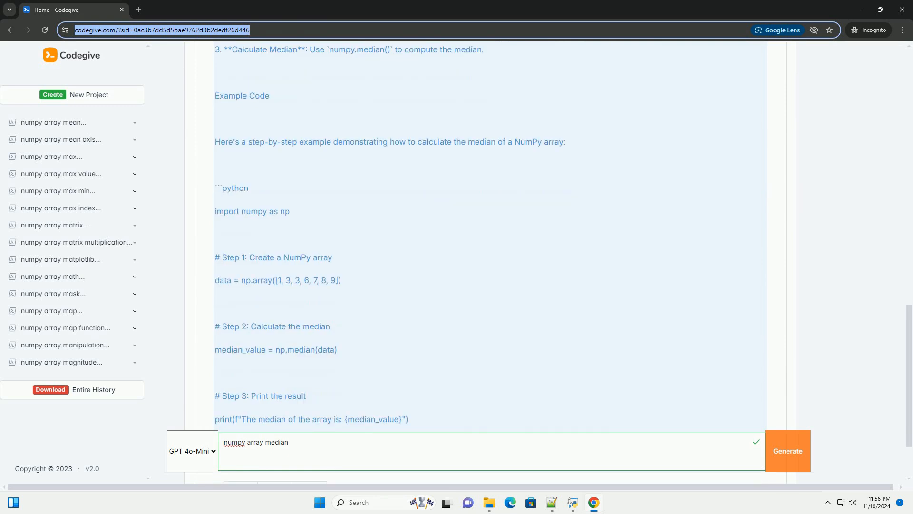
{"action": "scroll", "scroll_direction": "down", "scroll_amount": 3}
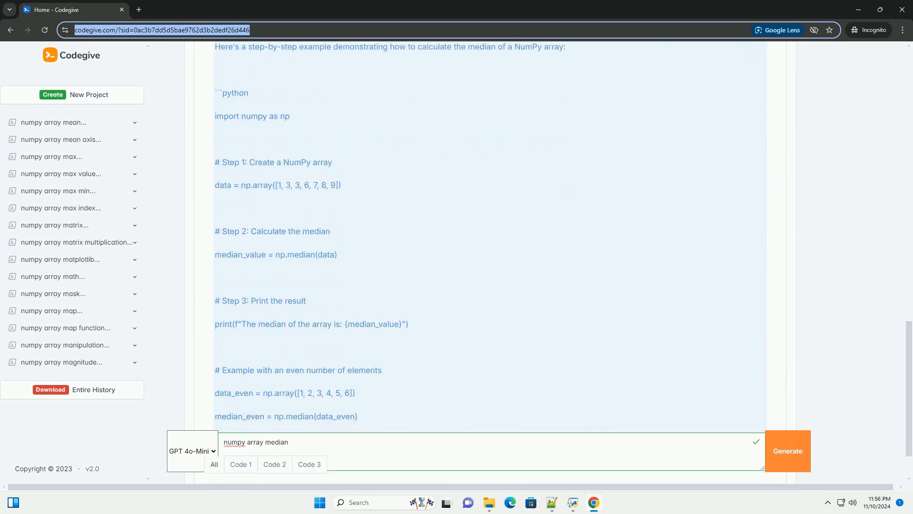
{"action": "scroll", "scroll_direction": "down", "scroll_amount": 3}
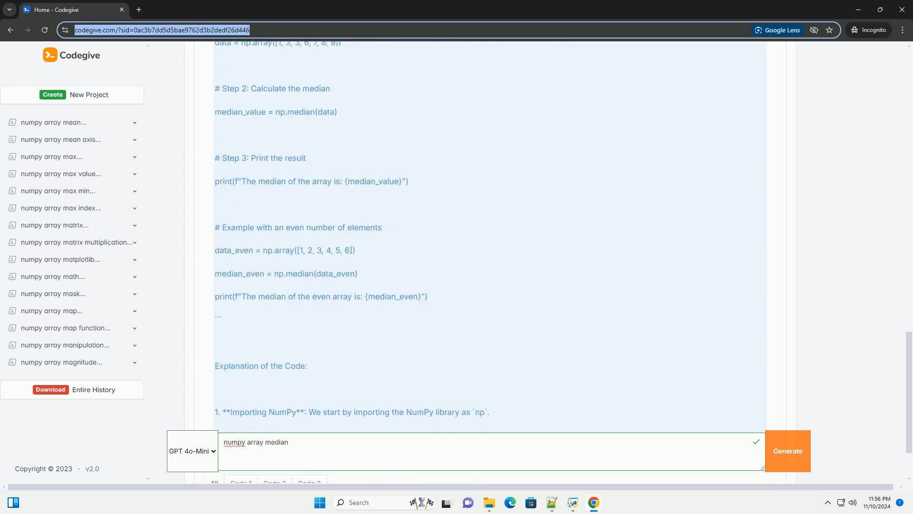
{"action": "scroll", "scroll_direction": "down", "scroll_amount": 3}
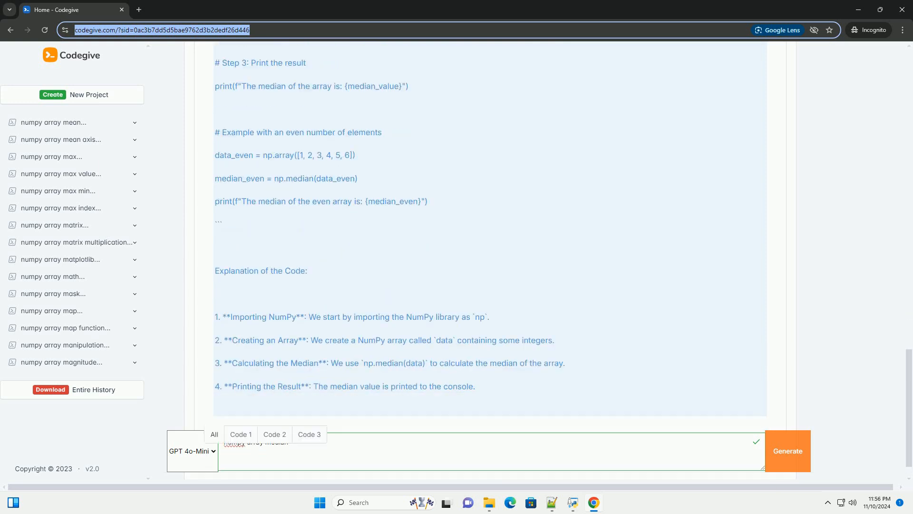
{"action": "scroll", "scroll_direction": "down", "scroll_amount": 3}
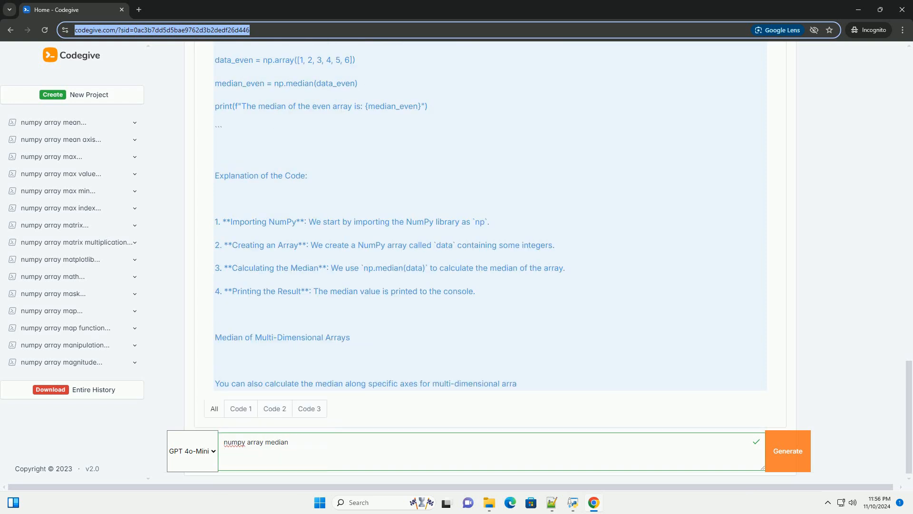
{"action": "scroll", "scroll_direction": "down", "scroll_amount": 3}
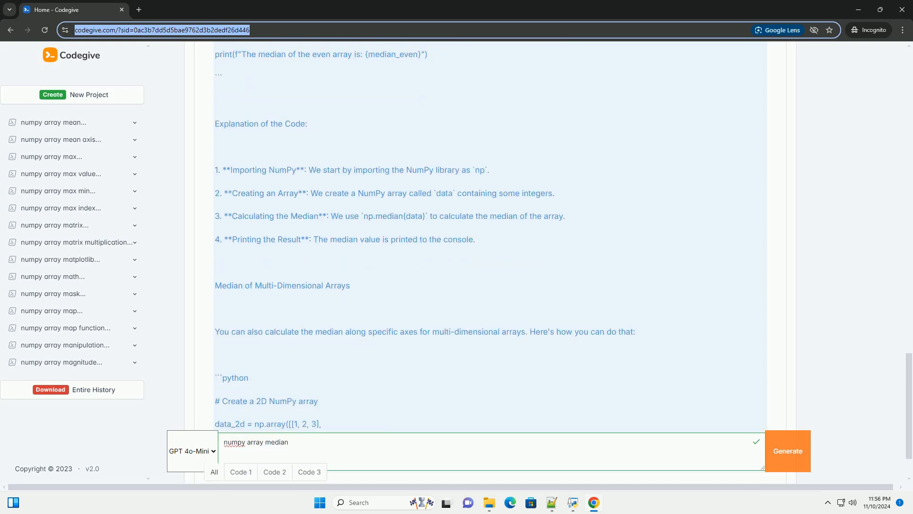
{"action": "scroll", "scroll_direction": "down", "scroll_amount": 3}
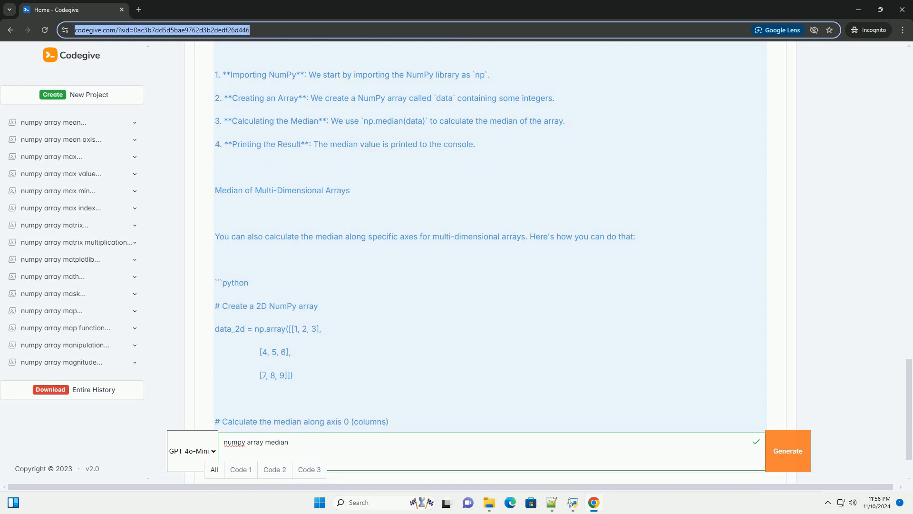
{"action": "scroll", "scroll_direction": "down", "scroll_amount": 3}
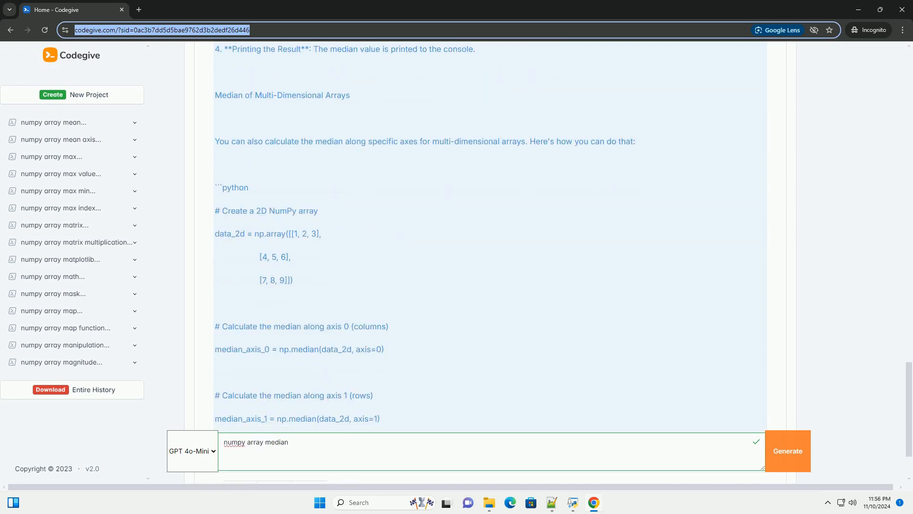
{"action": "scroll", "scroll_direction": "down", "scroll_amount": 3}
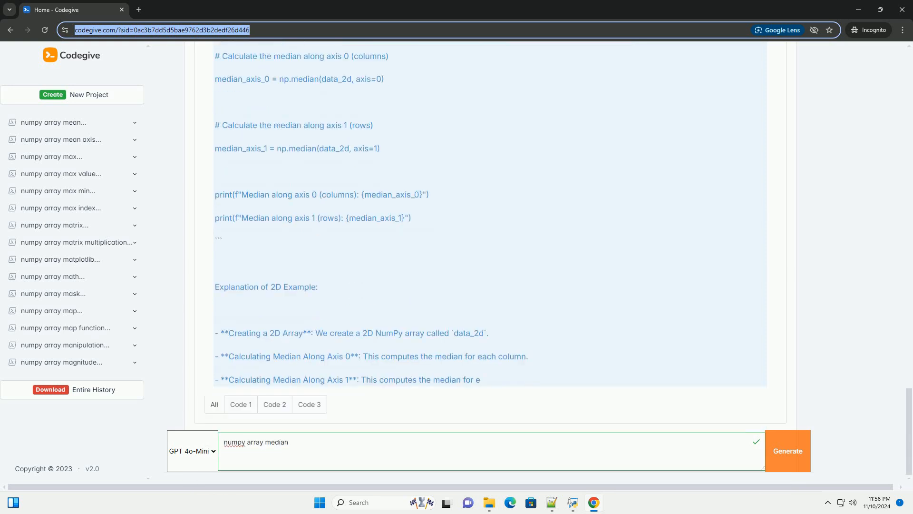
{"action": "scroll", "scroll_direction": "down", "scroll_amount": 3}
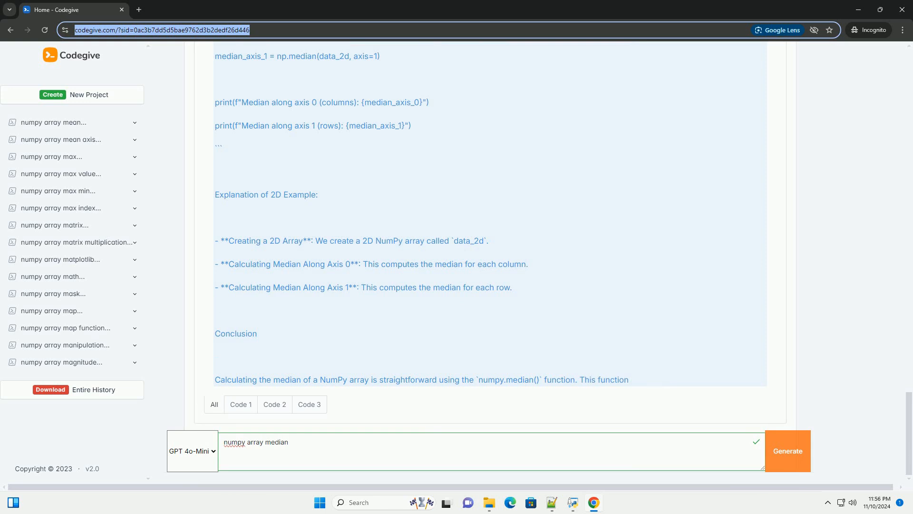